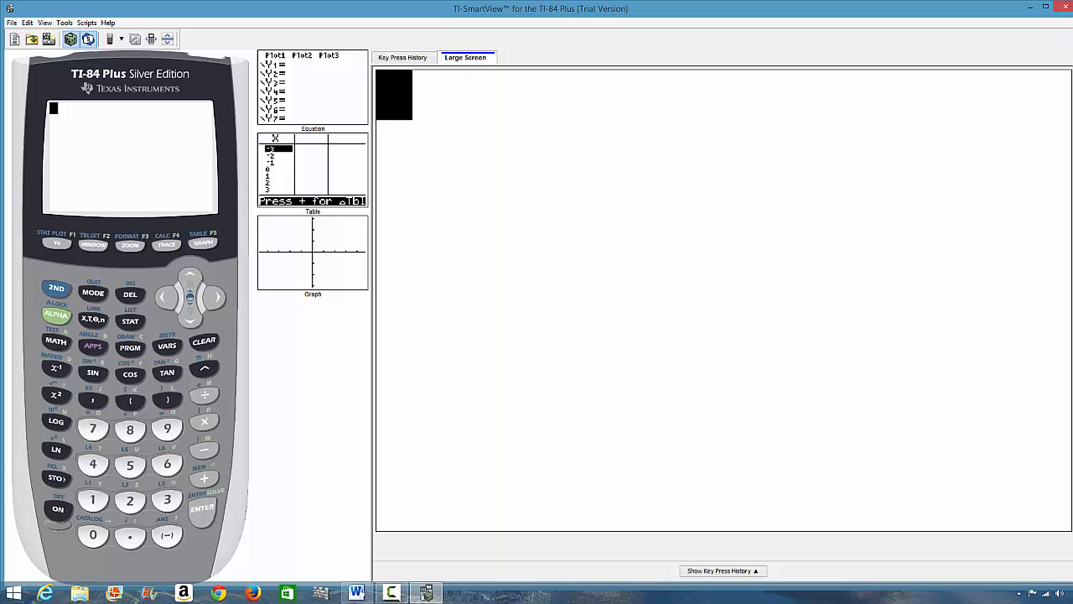
Step: Bring up the Word worksheet of functions to tabulate for -3 ≤ x < 2
{"action": "left_click", "coordinate": [356, 593]}
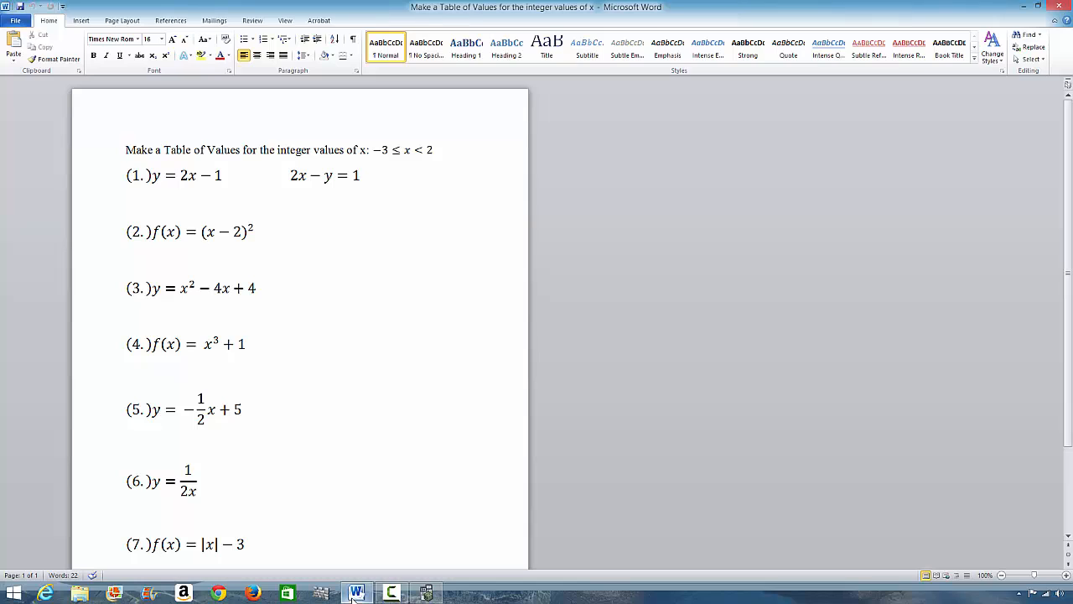
{"action": "double_click", "coordinate": [188, 231]}
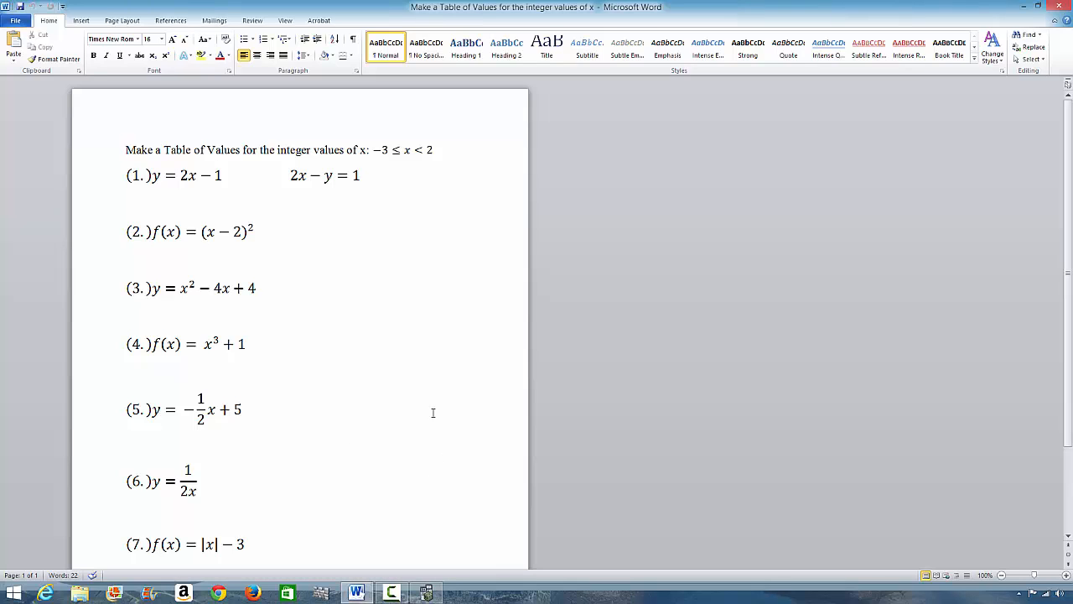
{"action": "mouse_move", "coordinate": [395, 386]}
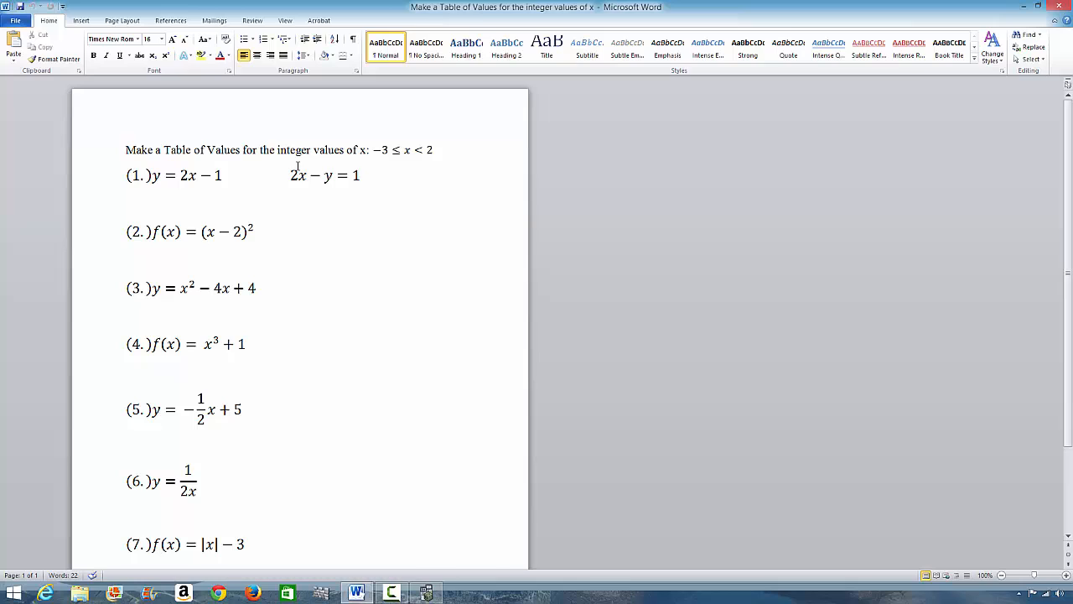
{"action": "mouse_move", "coordinate": [385, 188]}
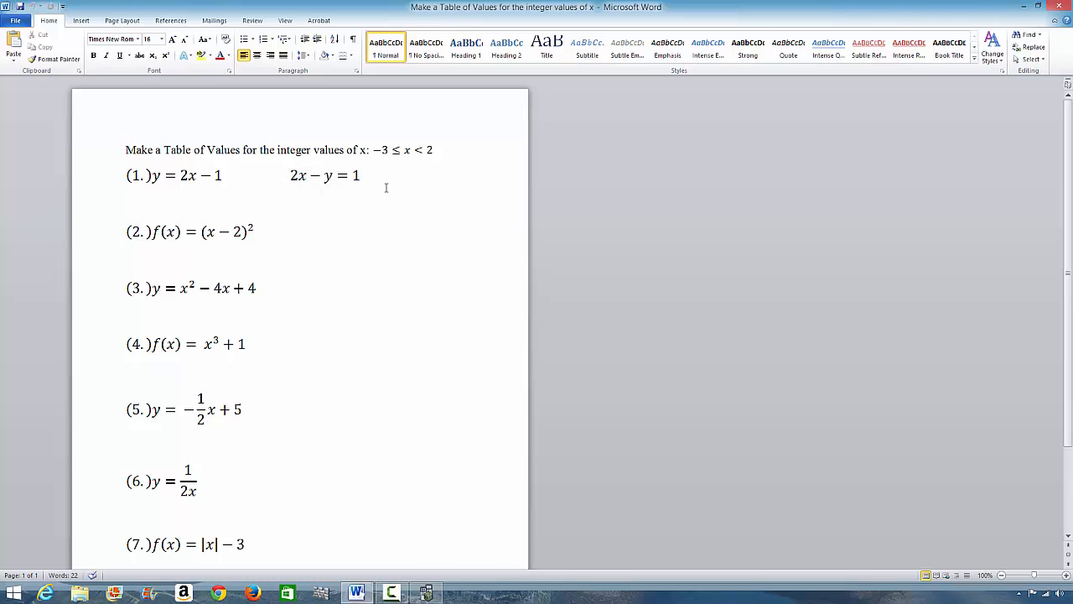
{"action": "mouse_move", "coordinate": [127, 158]}
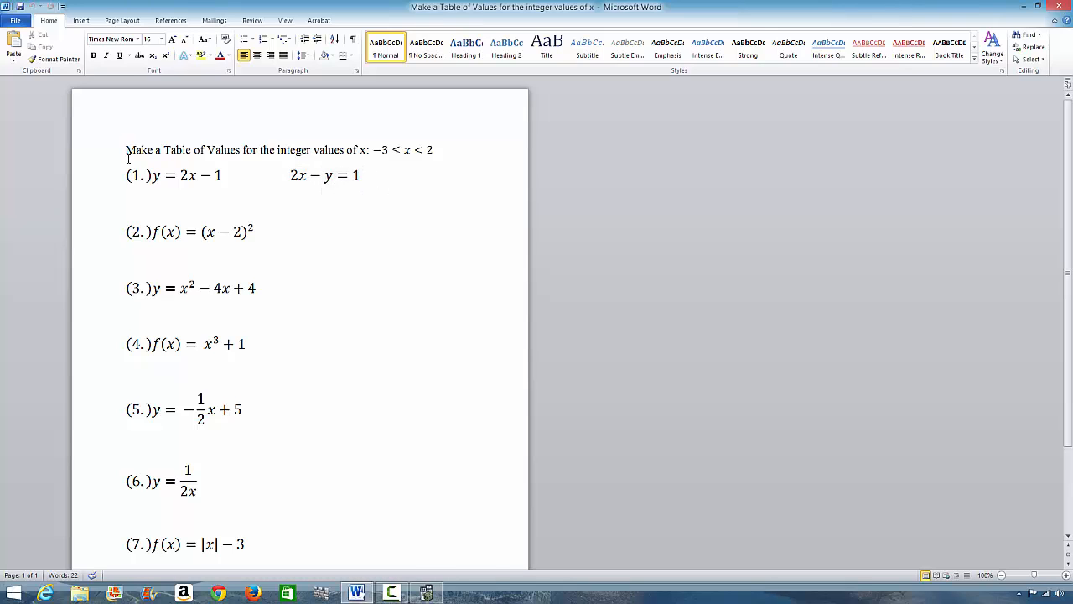
{"action": "left_click_drag", "start_coordinate": [125, 176], "coordinate": [223, 176]}
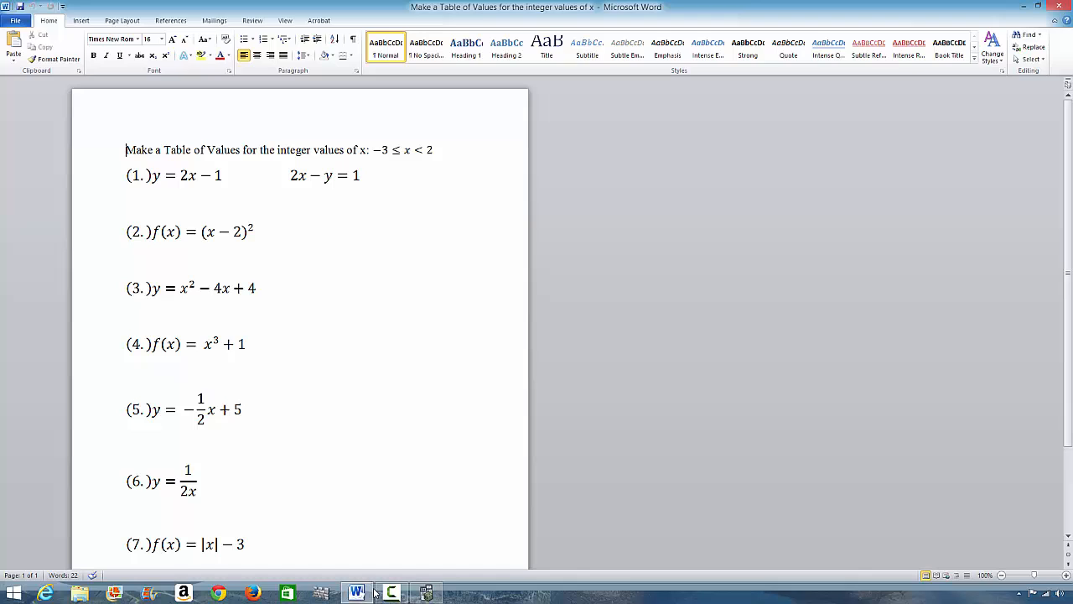
{"action": "left_click", "coordinate": [389, 594]}
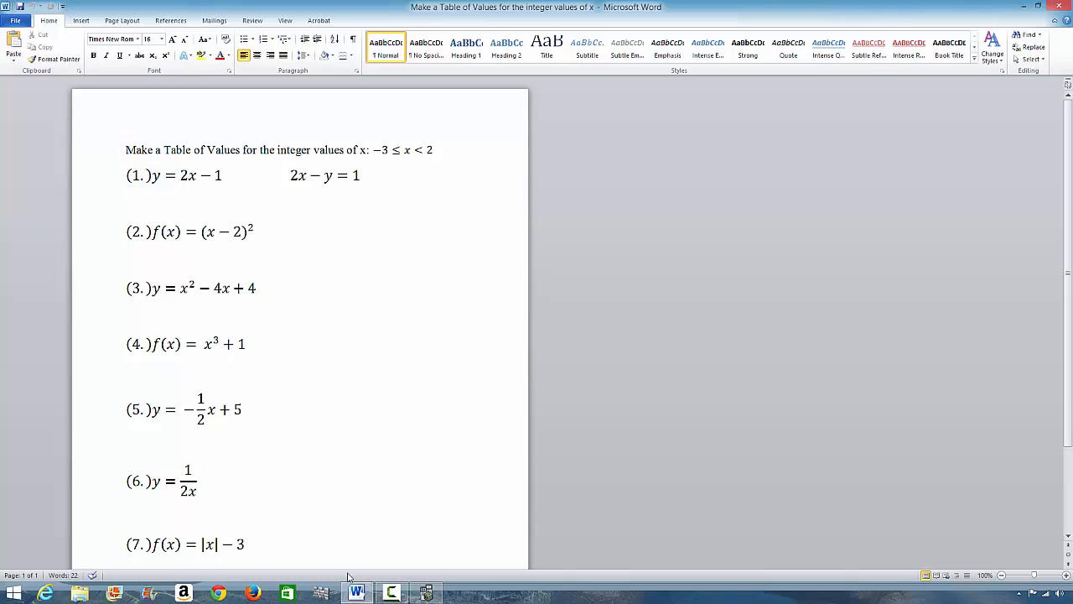
{"action": "left_click_drag", "start_coordinate": [126, 176], "coordinate": [225, 176]}
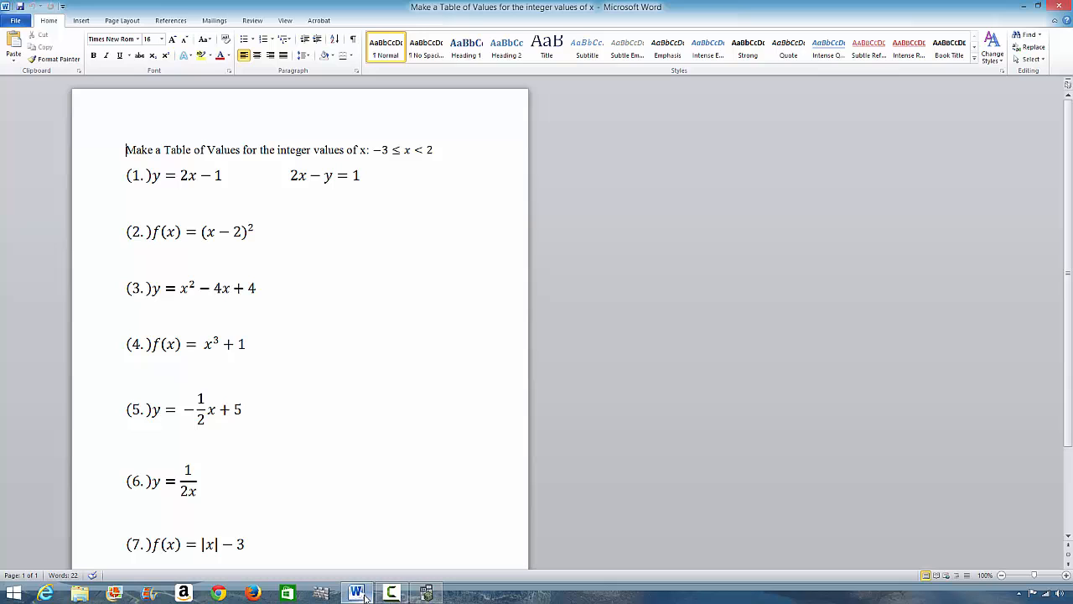
Step: Return to the emulator and enter Y1 = 2X-1 in the Y= function list
{"action": "left_click", "coordinate": [390, 594]}
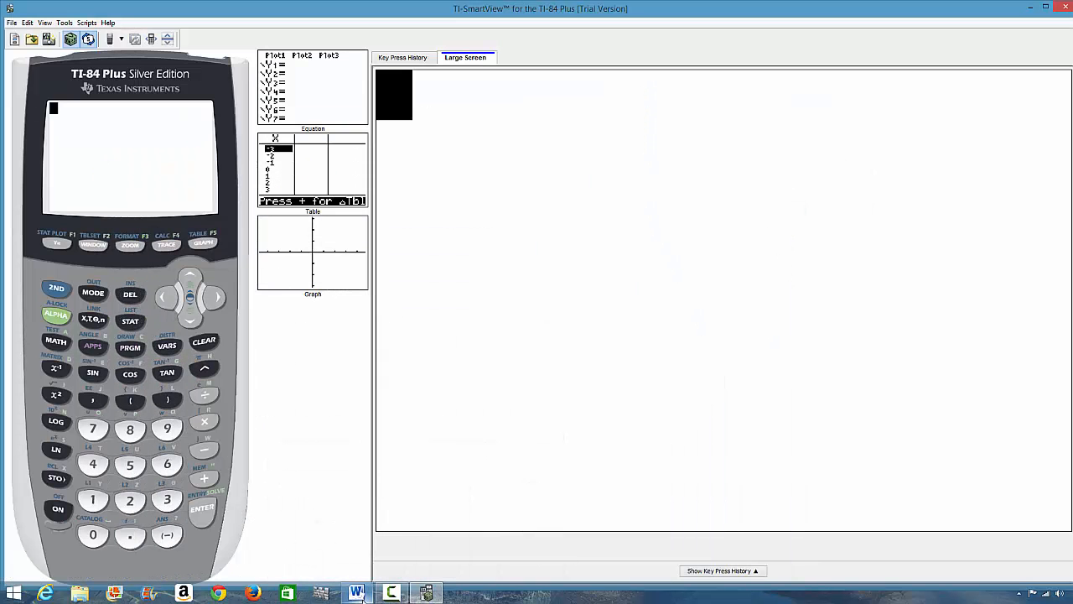
{"action": "mouse_move", "coordinate": [80, 259]}
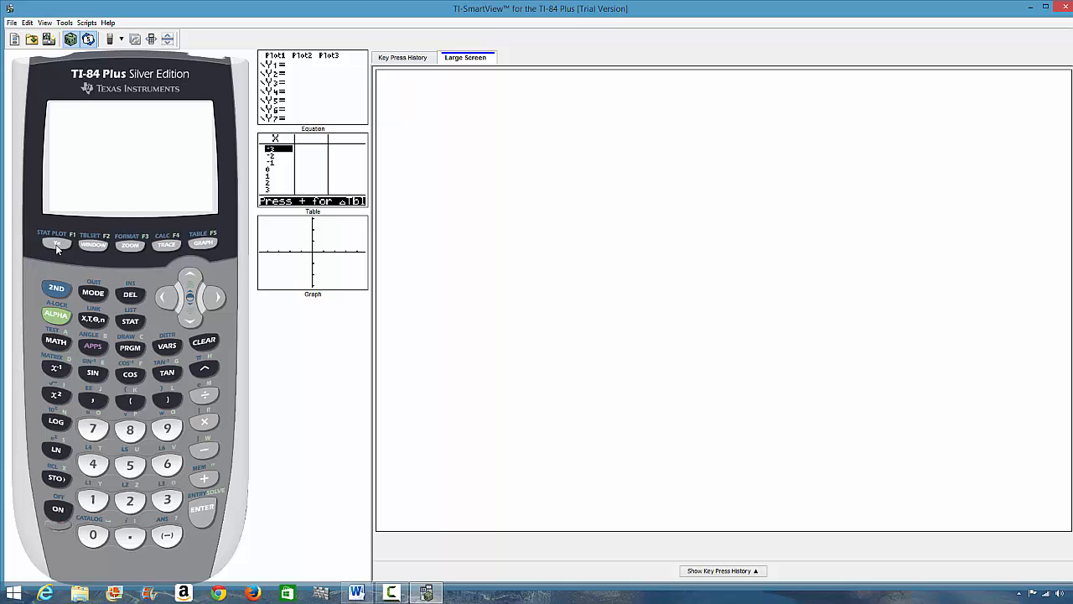
{"action": "left_click", "coordinate": [57, 242]}
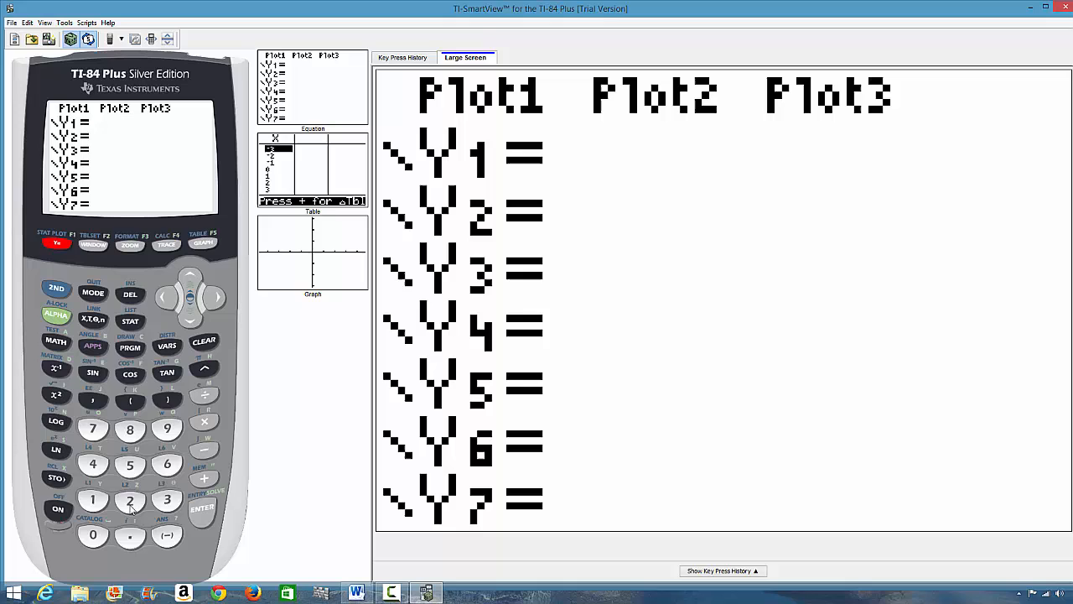
{"action": "mouse_move", "coordinate": [134, 511]}
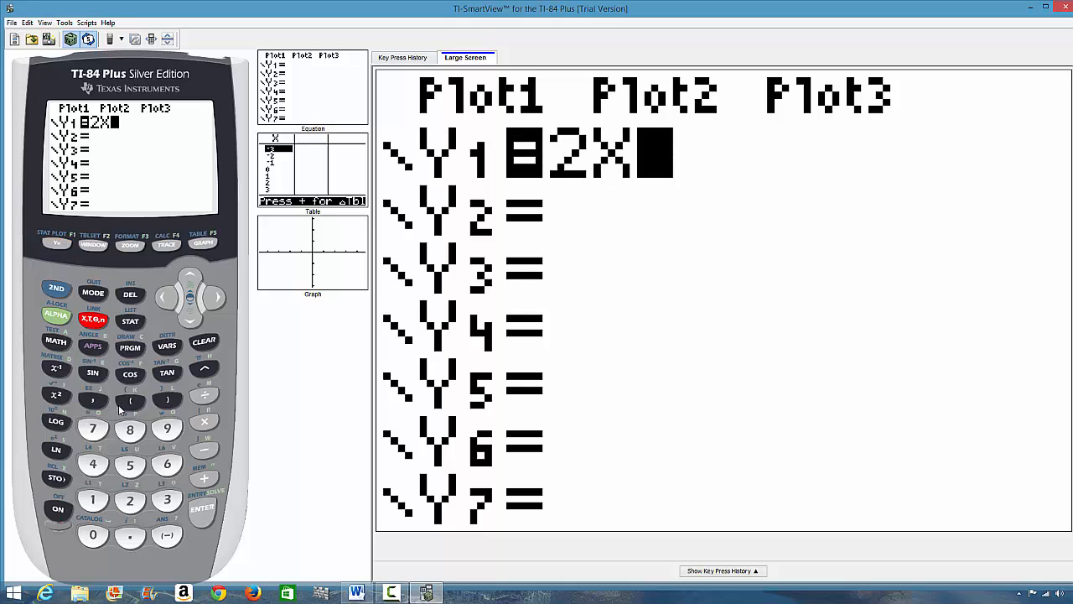
{"action": "left_click", "coordinate": [204, 450]}
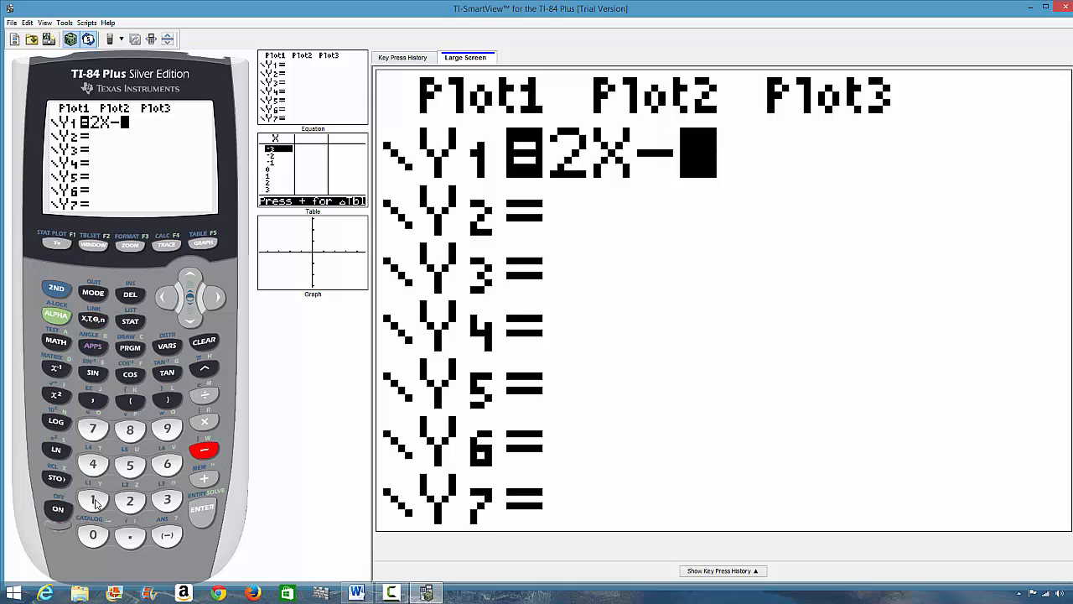
{"action": "left_click", "coordinate": [94, 500]}
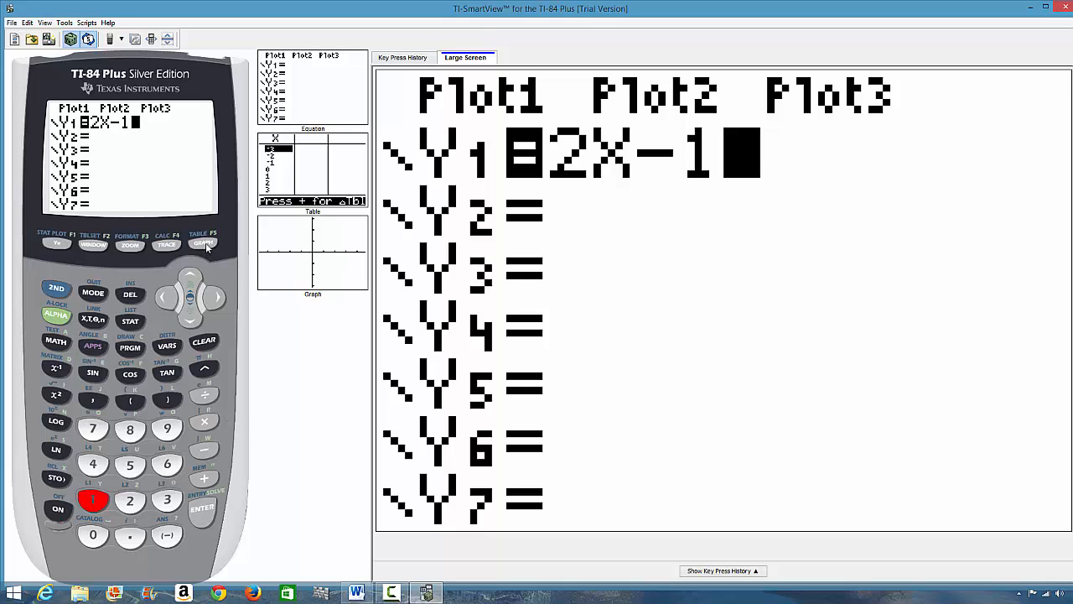
Step: Graph the line Y1 = 2X-1
{"action": "left_click", "coordinate": [202, 242]}
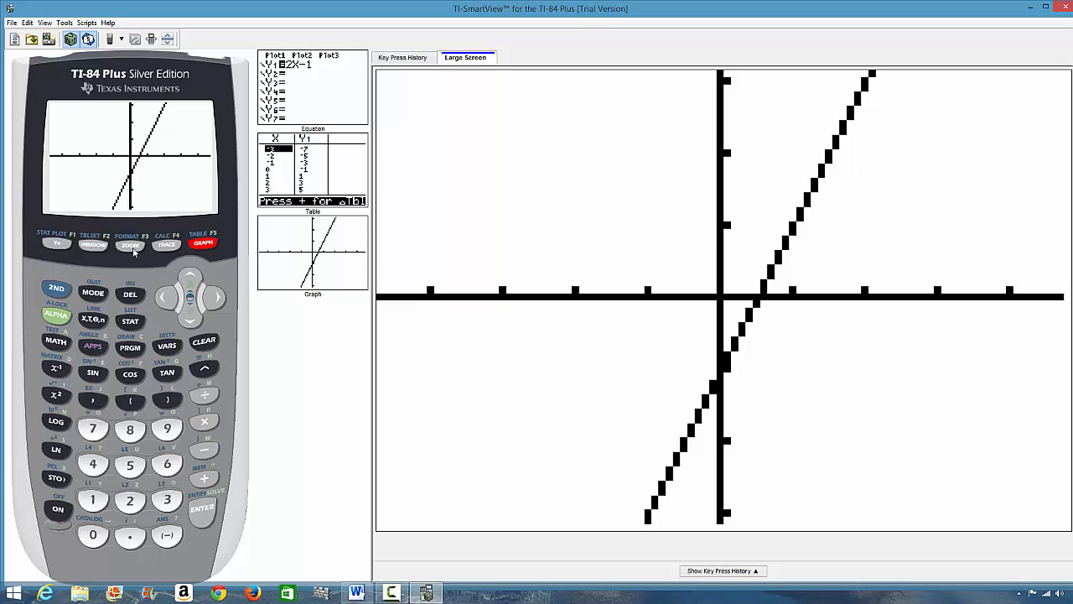
Step: Redraw the graph using the 6:ZStandard viewing window
{"action": "left_click", "coordinate": [131, 245]}
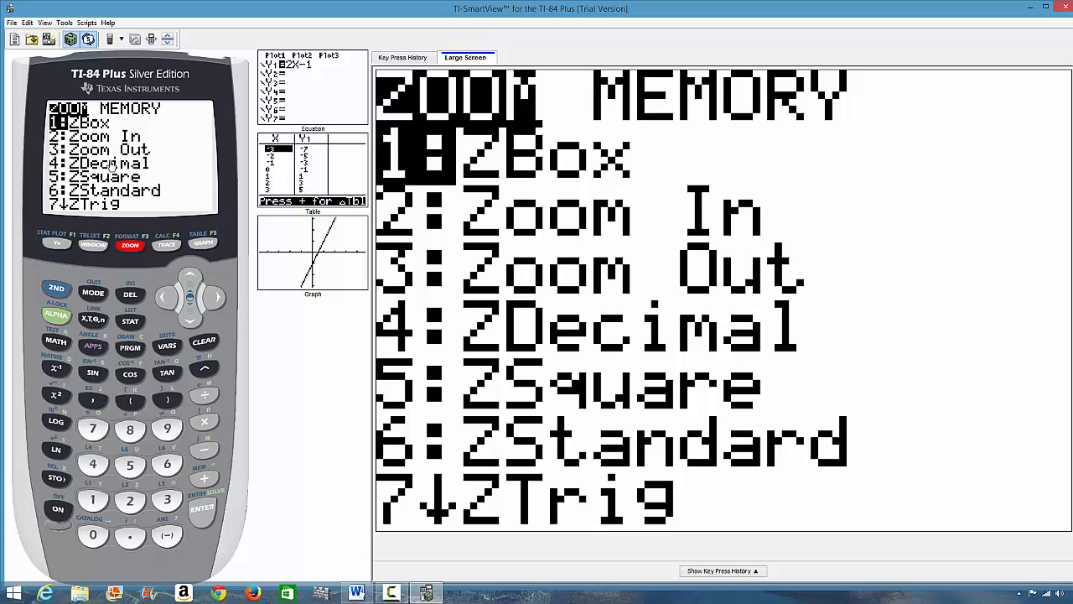
{"action": "mouse_move", "coordinate": [155, 171]}
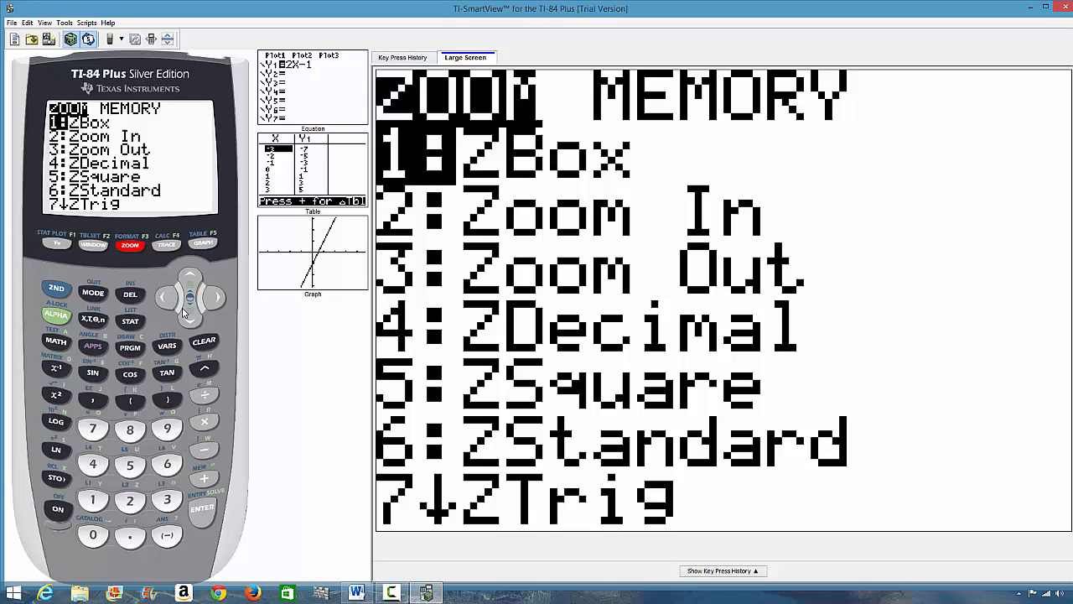
{"action": "mouse_move", "coordinate": [238, 272]}
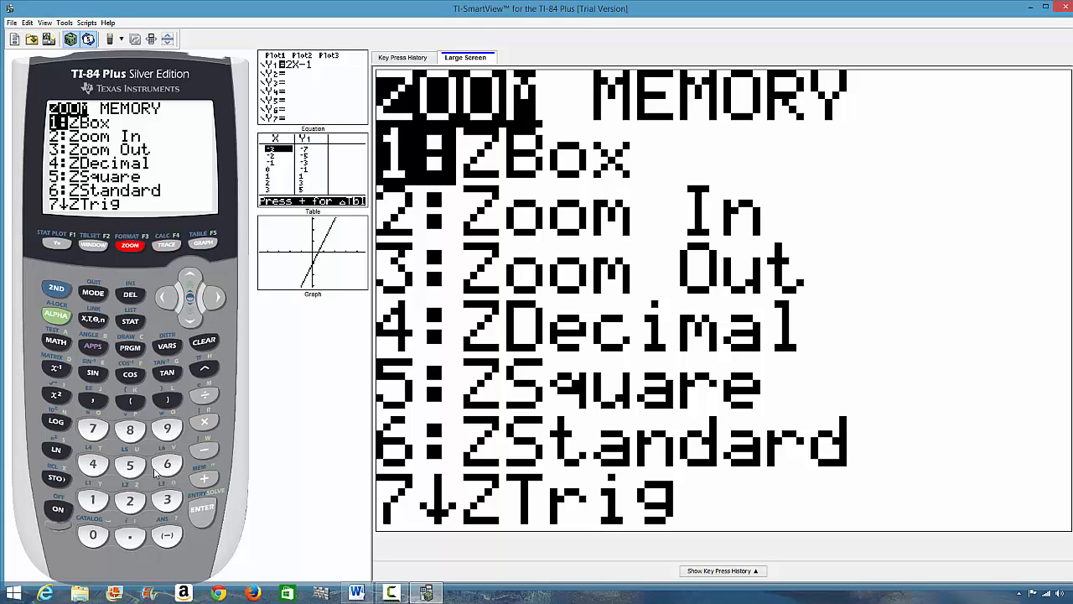
{"action": "left_click", "coordinate": [166, 463]}
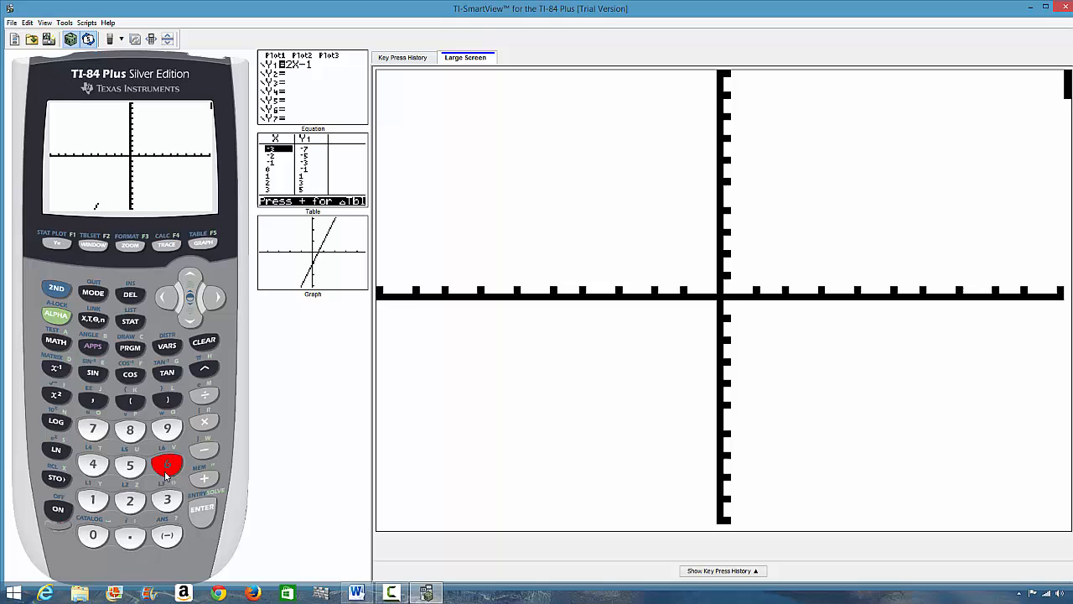
{"action": "left_click", "coordinate": [203, 241]}
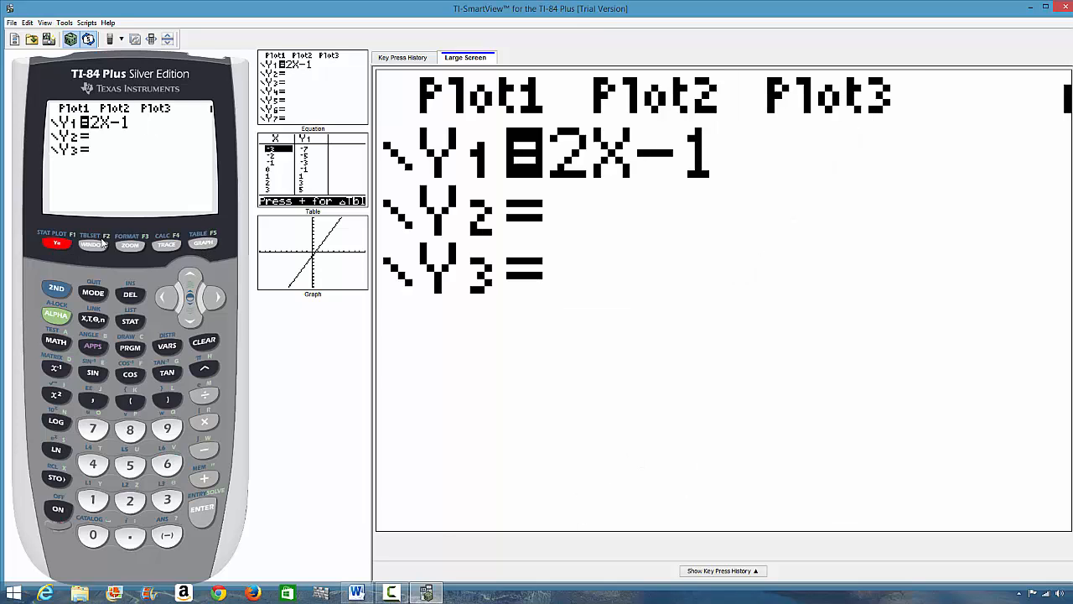
{"action": "left_click", "coordinate": [203, 241]}
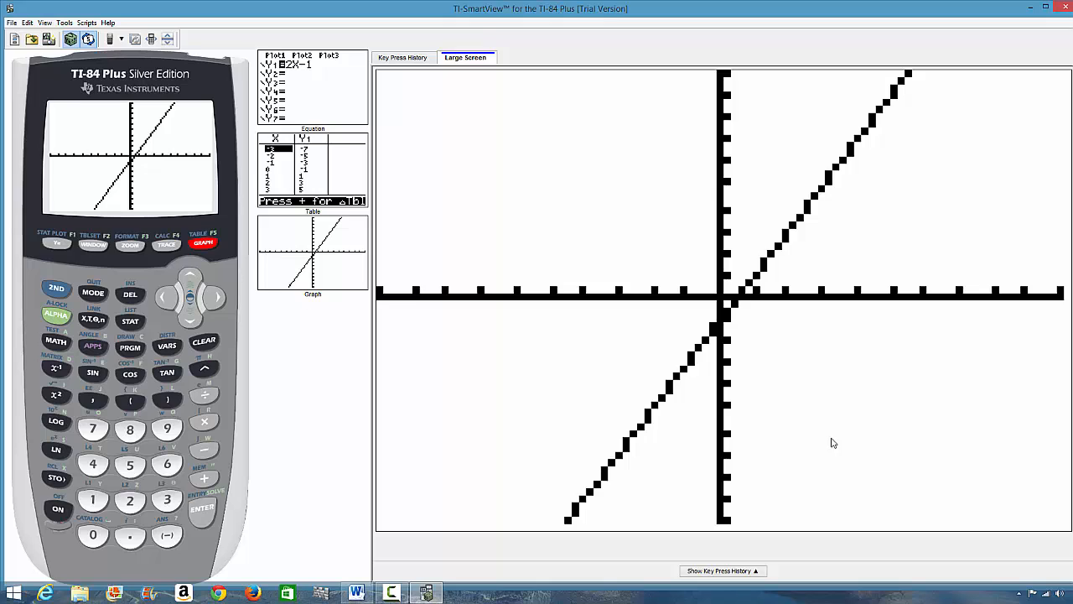
{"action": "mouse_move", "coordinate": [775, 537]}
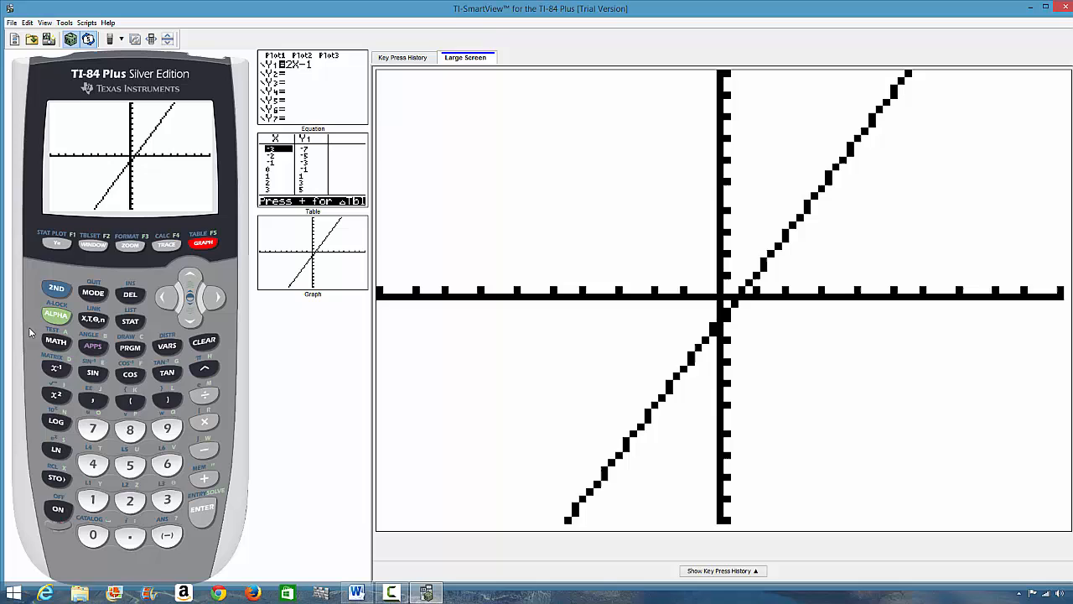
{"action": "left_click", "coordinate": [130, 244]}
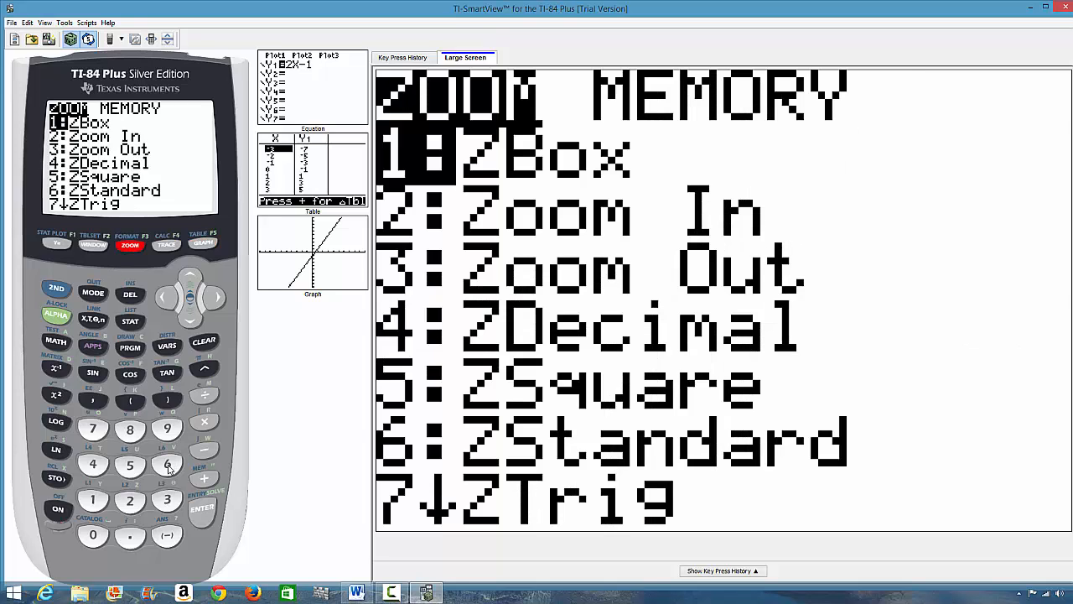
{"action": "left_click", "coordinate": [166, 464]}
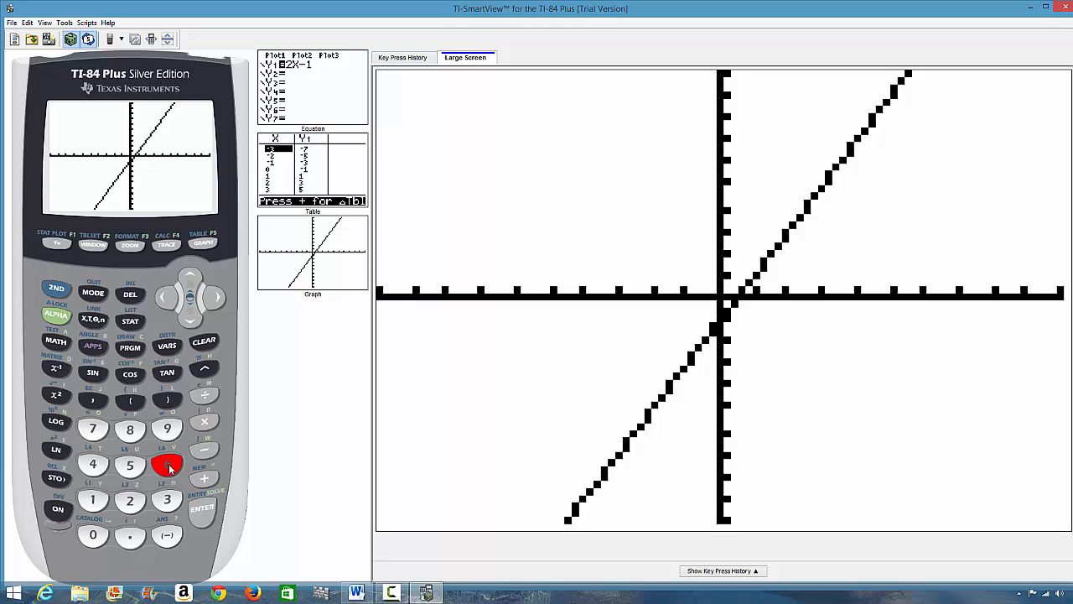
{"action": "left_click", "coordinate": [167, 465]}
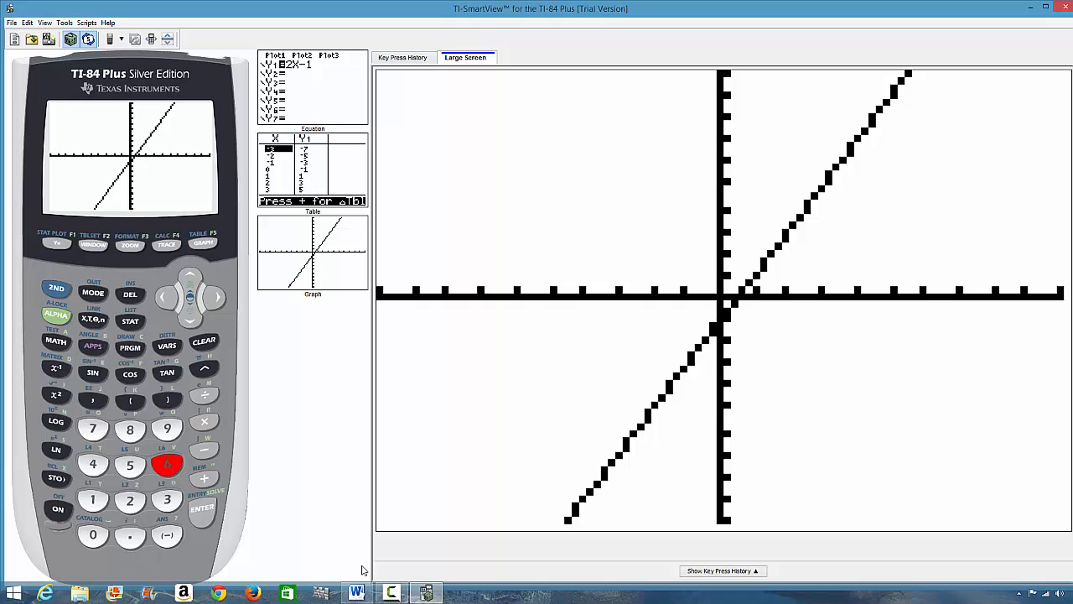
{"action": "mouse_move", "coordinate": [176, 258]}
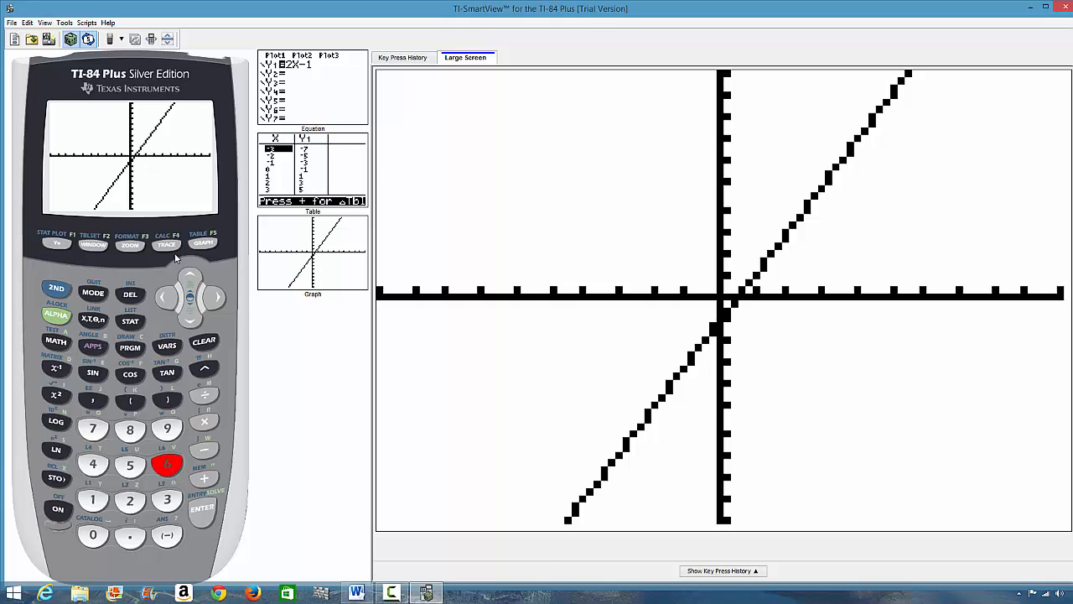
Step: Trace along Y1 = 2X-1 from x=0 out to about X≈2.34, Y≈3.68
{"action": "left_click", "coordinate": [166, 244]}
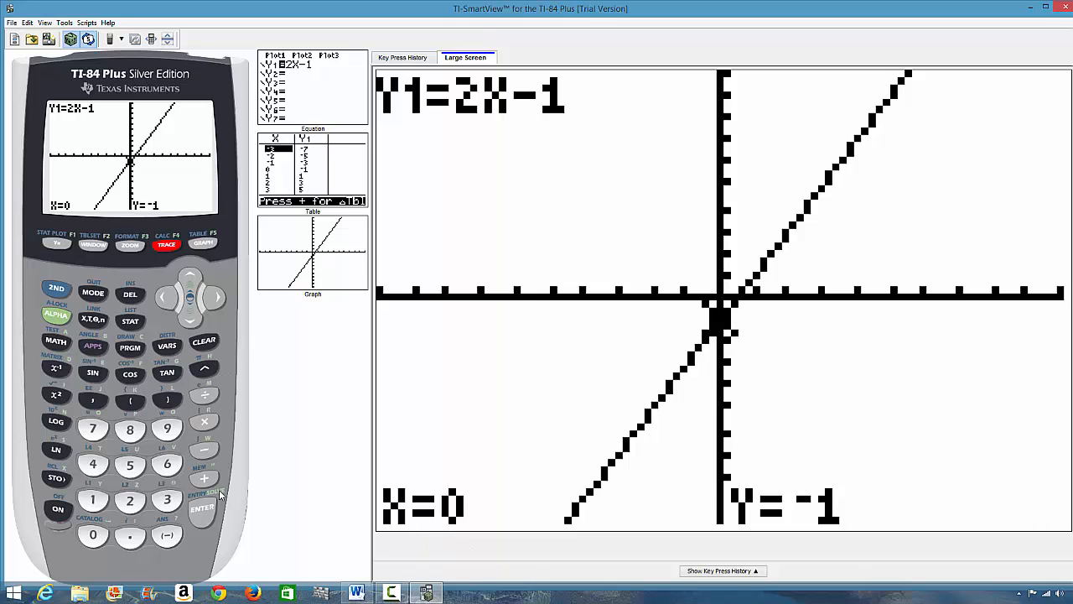
{"action": "mouse_move", "coordinate": [410, 530]}
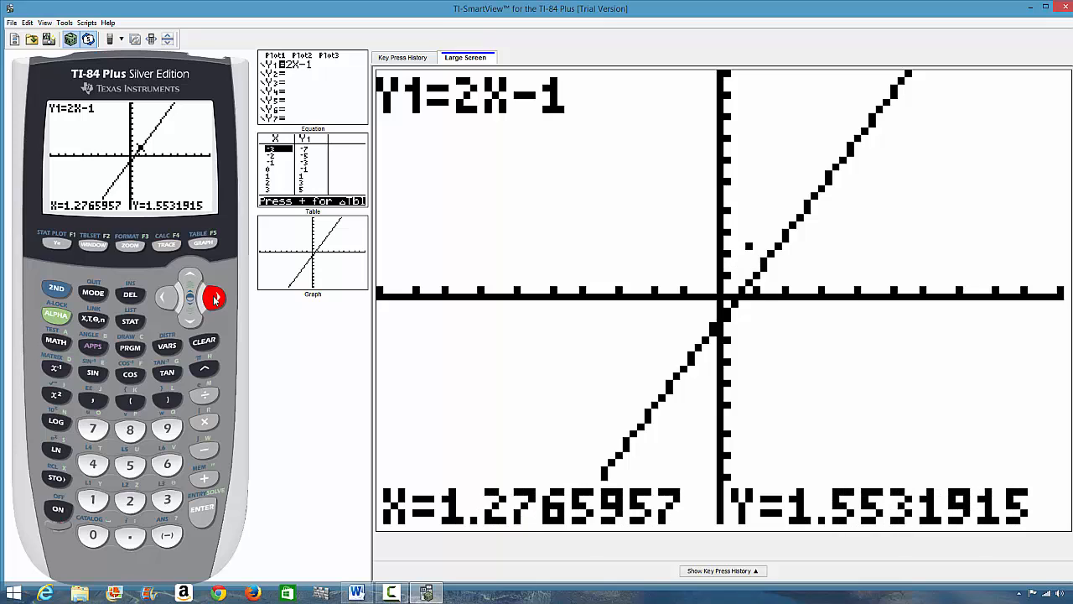
{"action": "key", "text": "Right"}
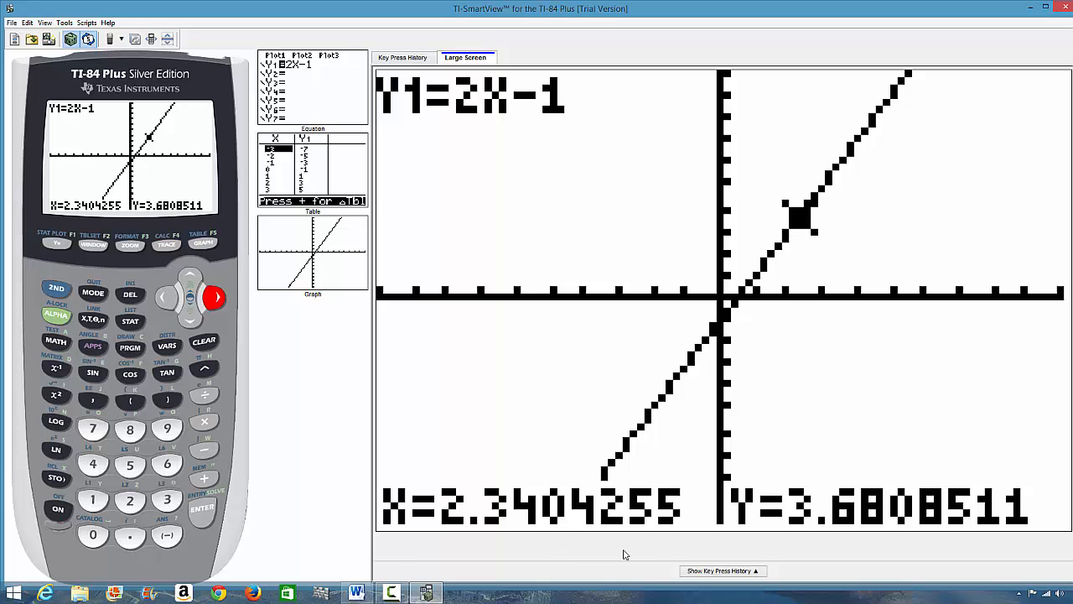
{"action": "left_click", "coordinate": [131, 244]}
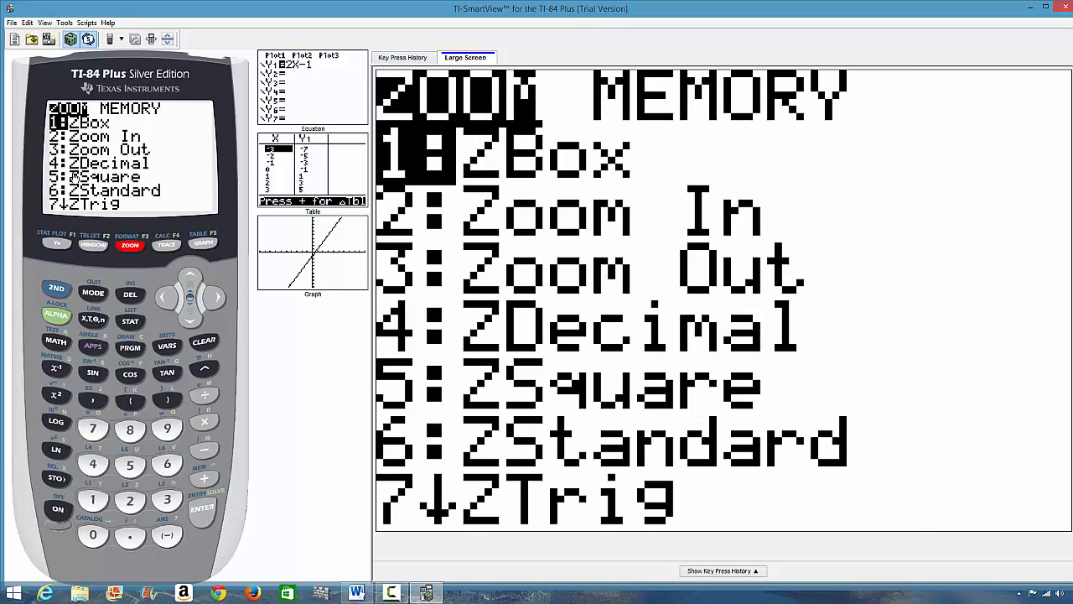
{"action": "mouse_move", "coordinate": [97, 176]}
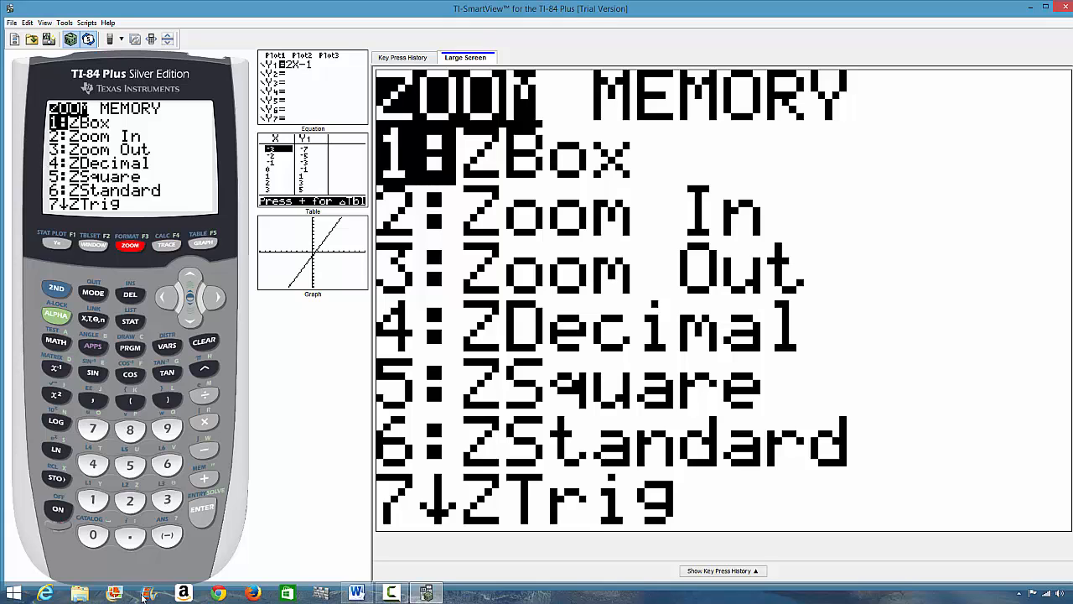
Step: Redraw Y1 = 2X-1 in the 4:ZDecimal window and start tracing it
{"action": "left_click", "coordinate": [94, 466]}
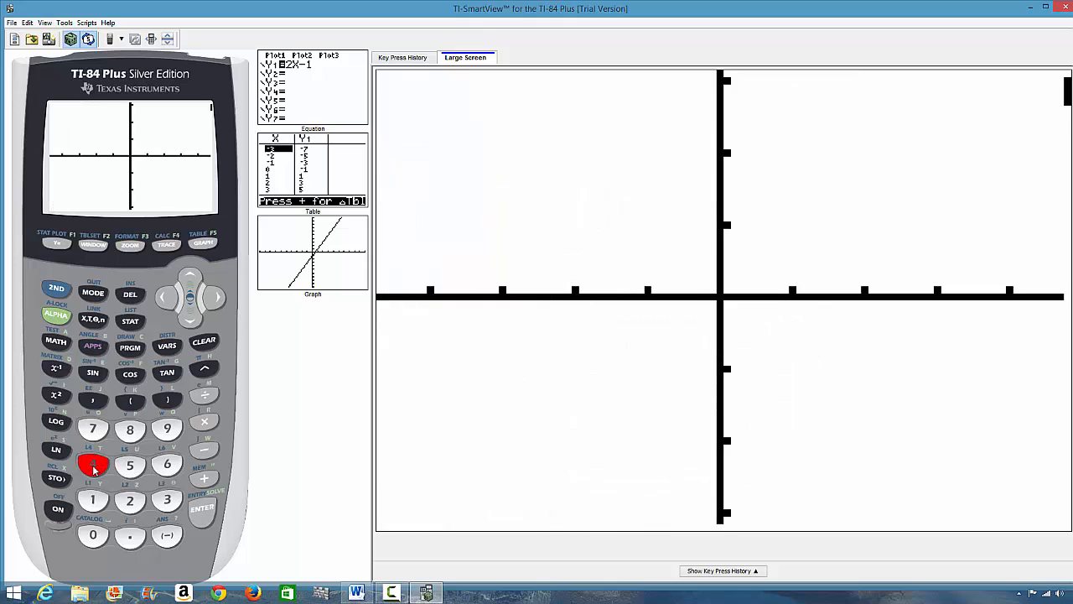
{"action": "left_click", "coordinate": [202, 243]}
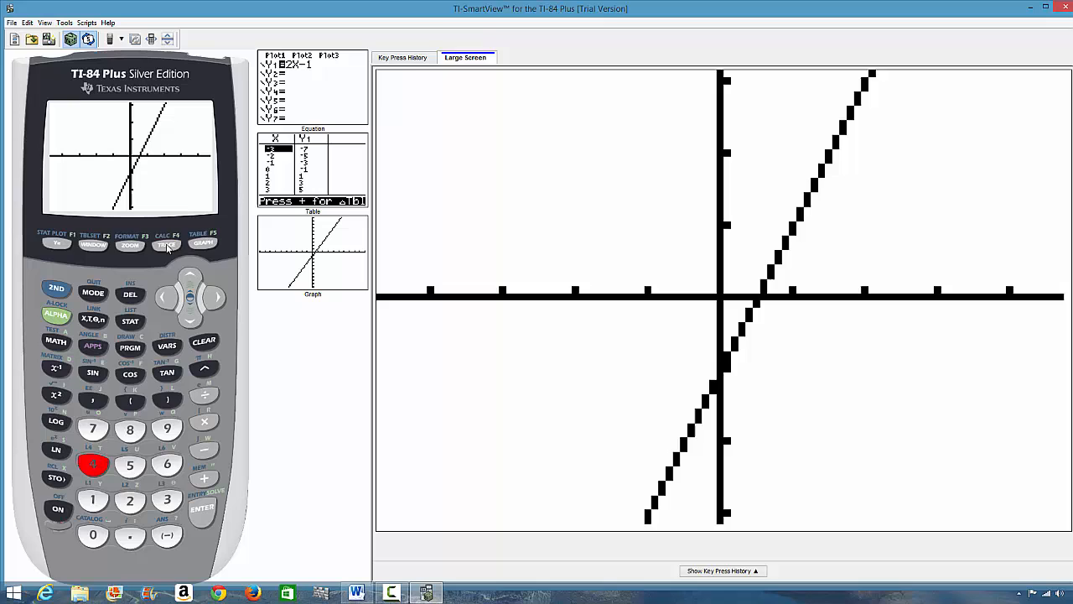
{"action": "left_click", "coordinate": [166, 245]}
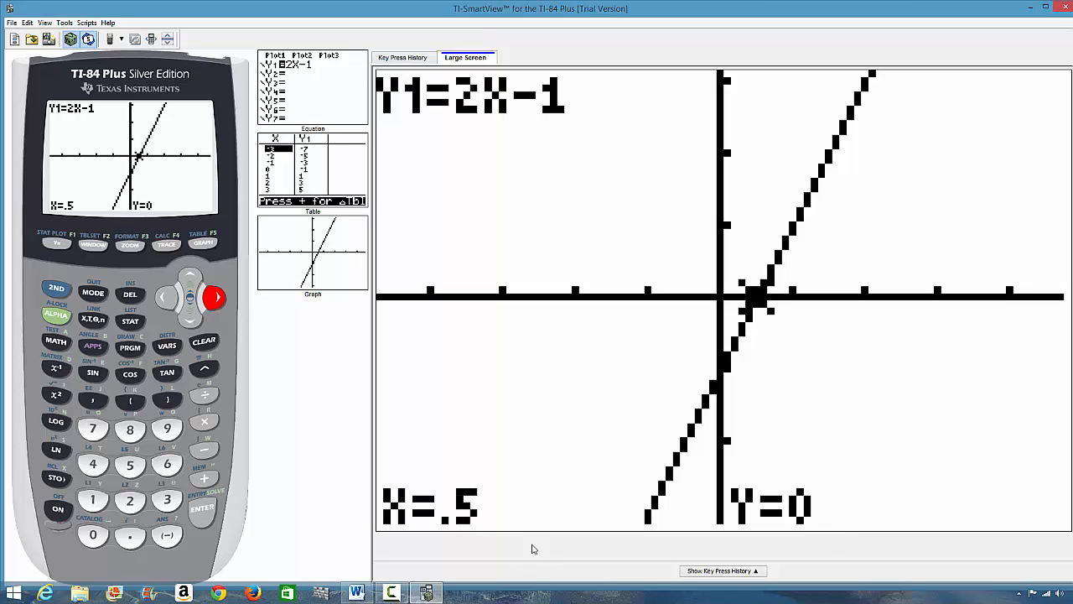
Step: Step the trace point right along the line to X=1.2, Y=1.4
{"action": "left_click", "coordinate": [211, 298]}
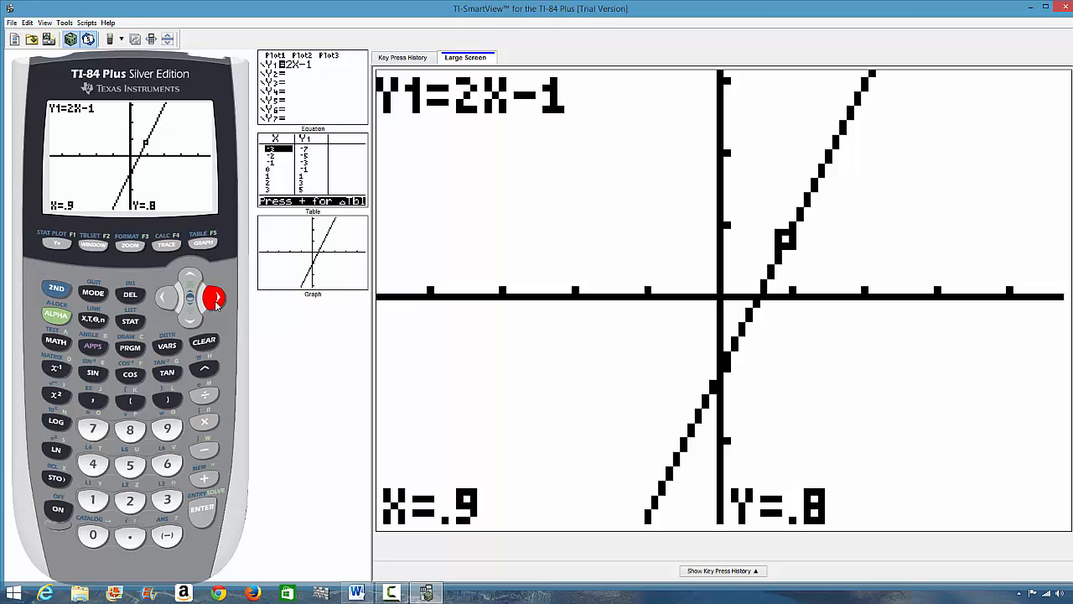
{"action": "key", "text": "Right"}
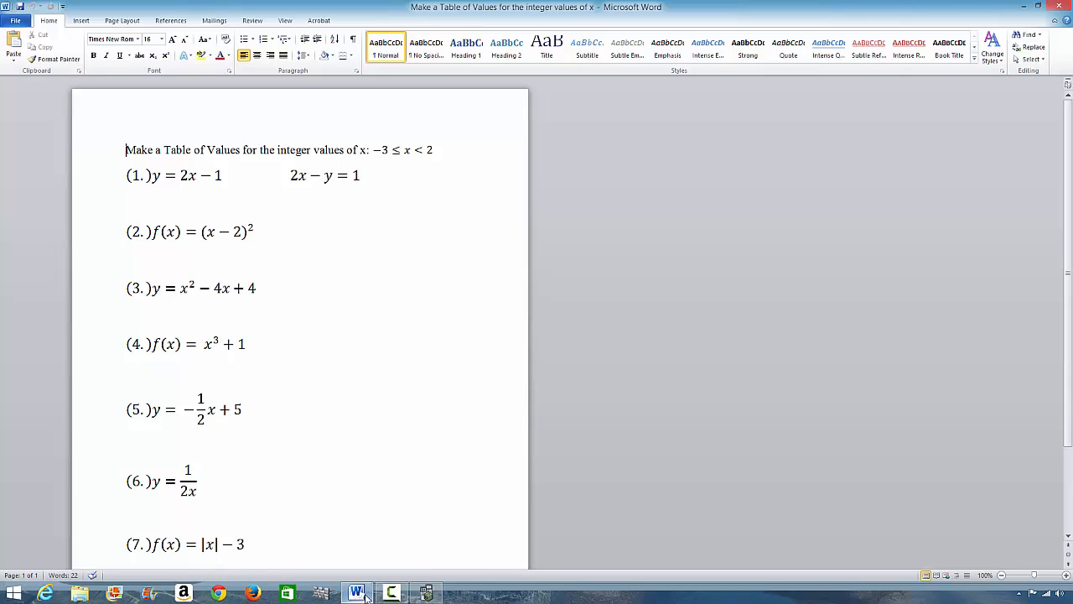
{"action": "left_click", "coordinate": [426, 594]}
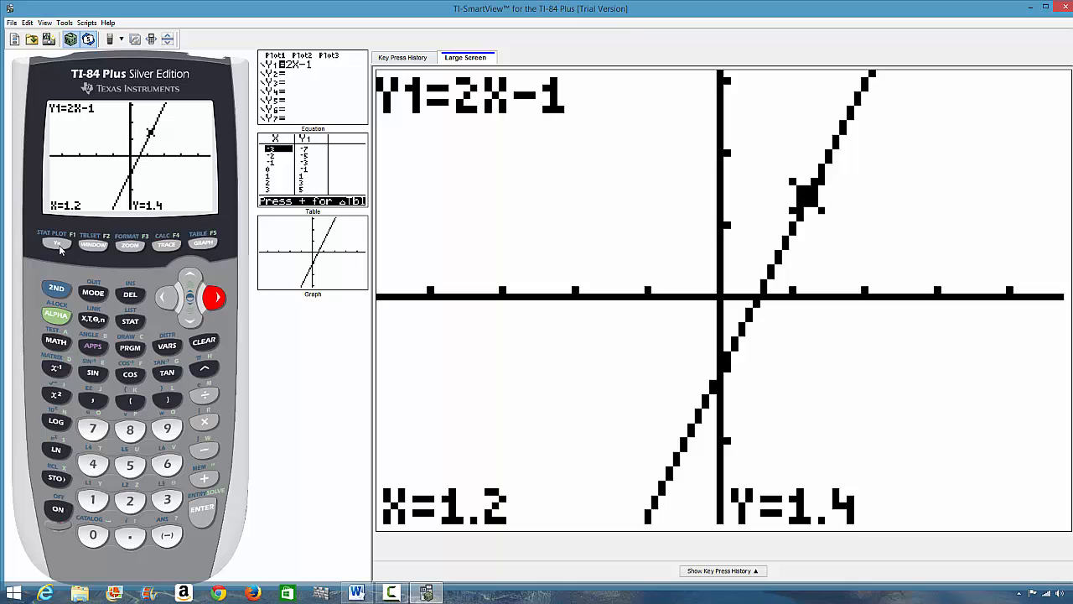
Step: Clear Y1 and enter abs(X)-3 as the new first function
{"action": "left_click", "coordinate": [57, 242]}
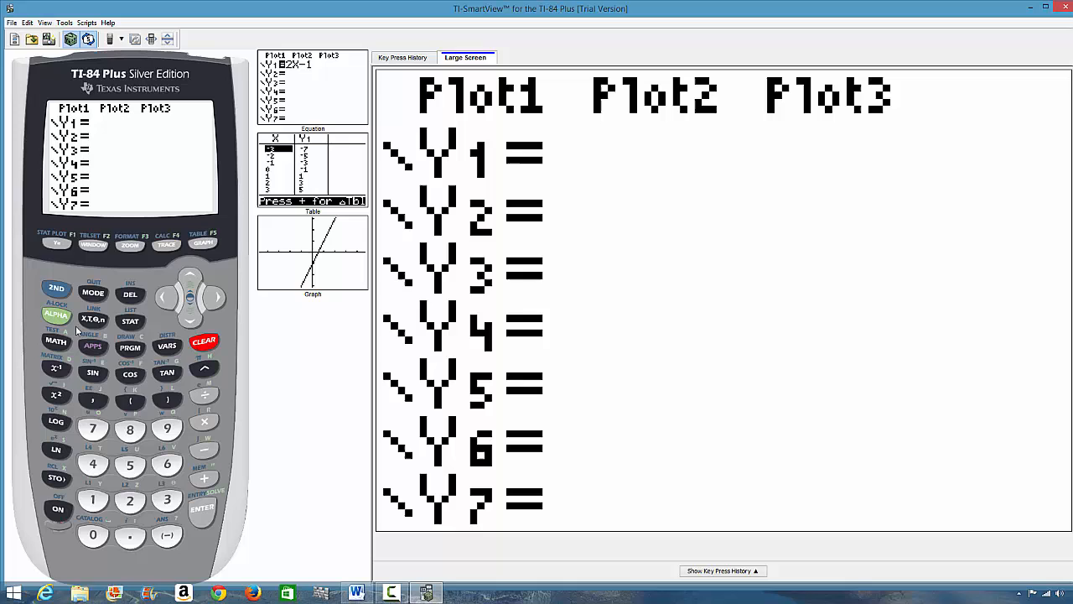
{"action": "left_click", "coordinate": [55, 342]}
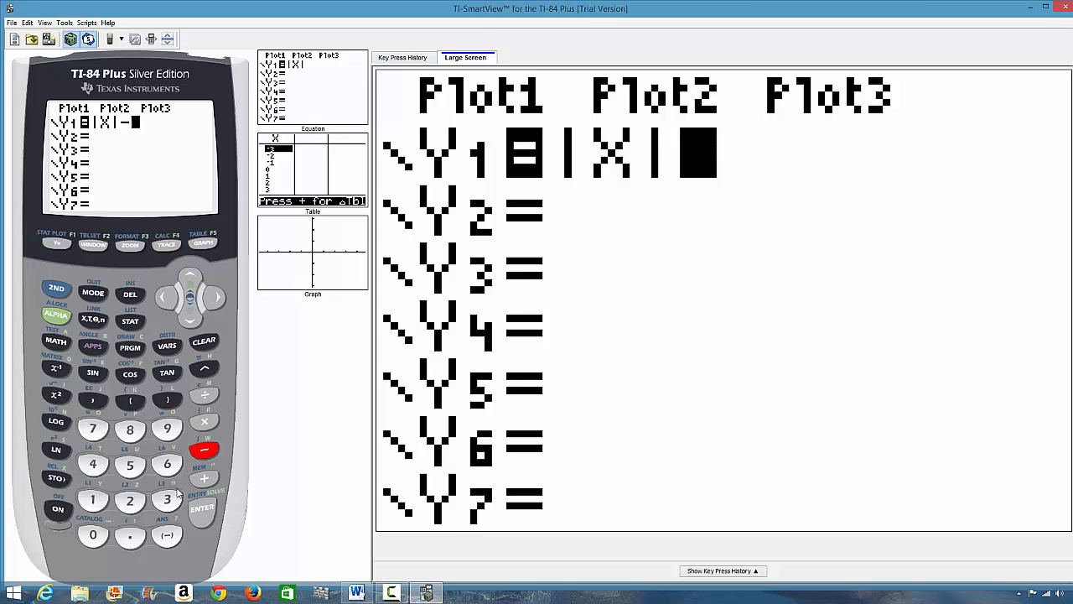
{"action": "left_click", "coordinate": [168, 500]}
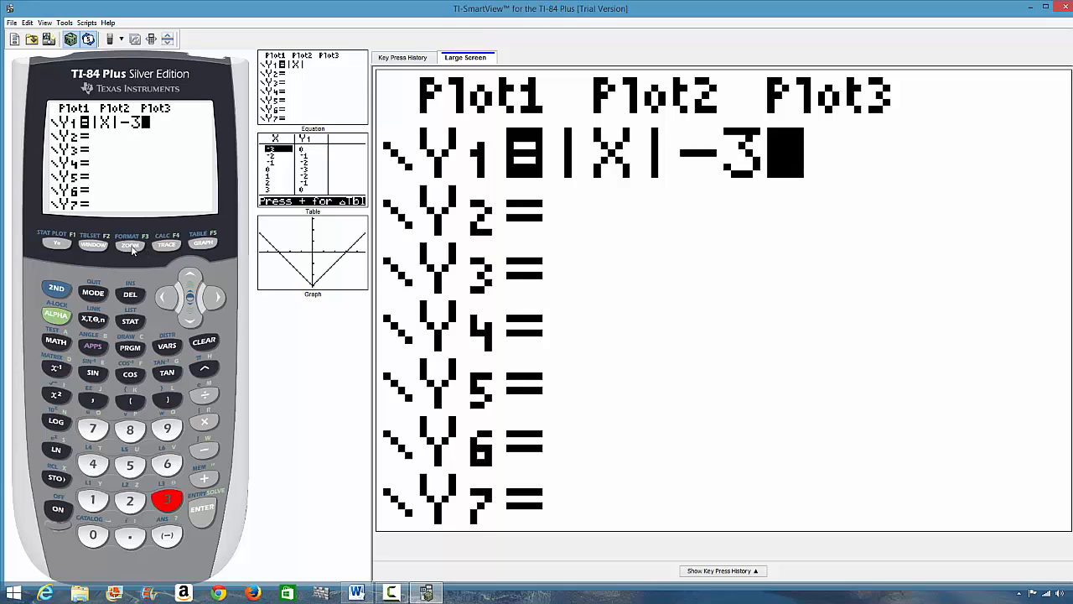
{"action": "mouse_move", "coordinate": [100, 251]}
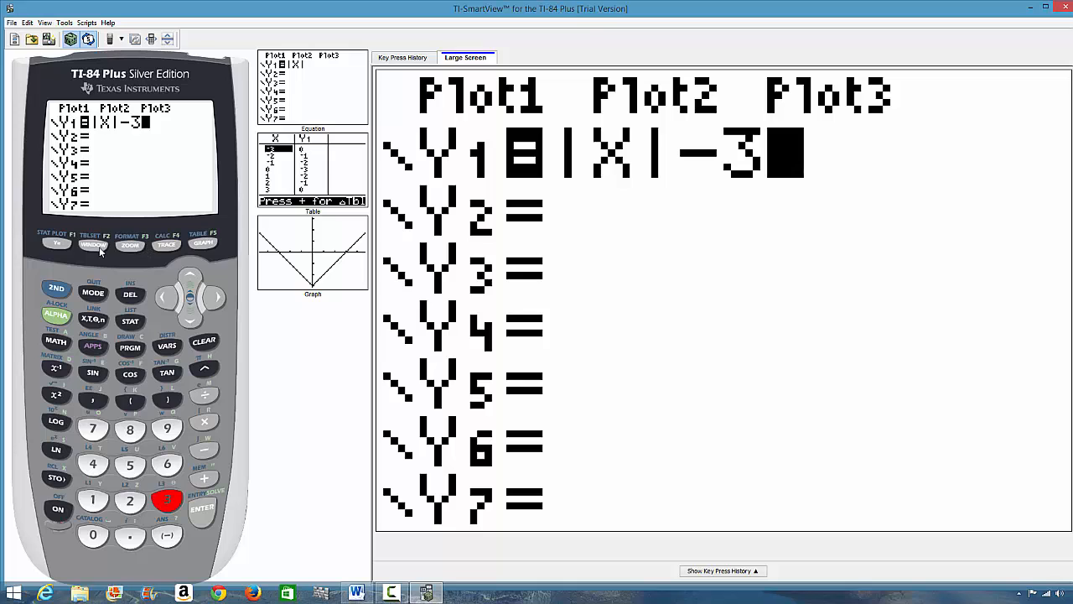
Step: Graph the V-shaped Y1 = |X|-3 using a preset zoom window
{"action": "left_click", "coordinate": [130, 244]}
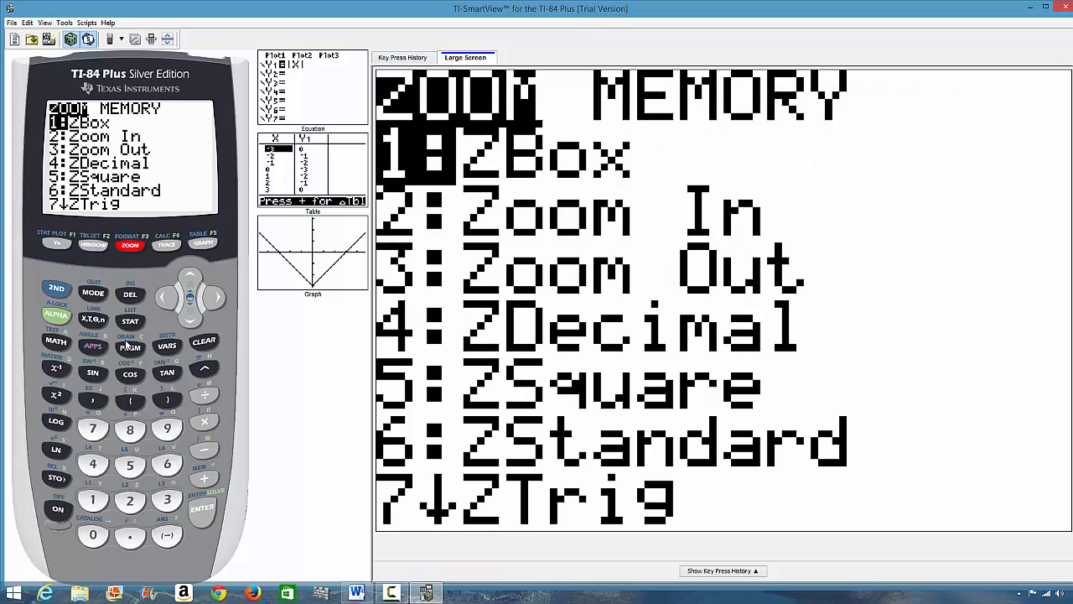
{"action": "left_click", "coordinate": [167, 464]}
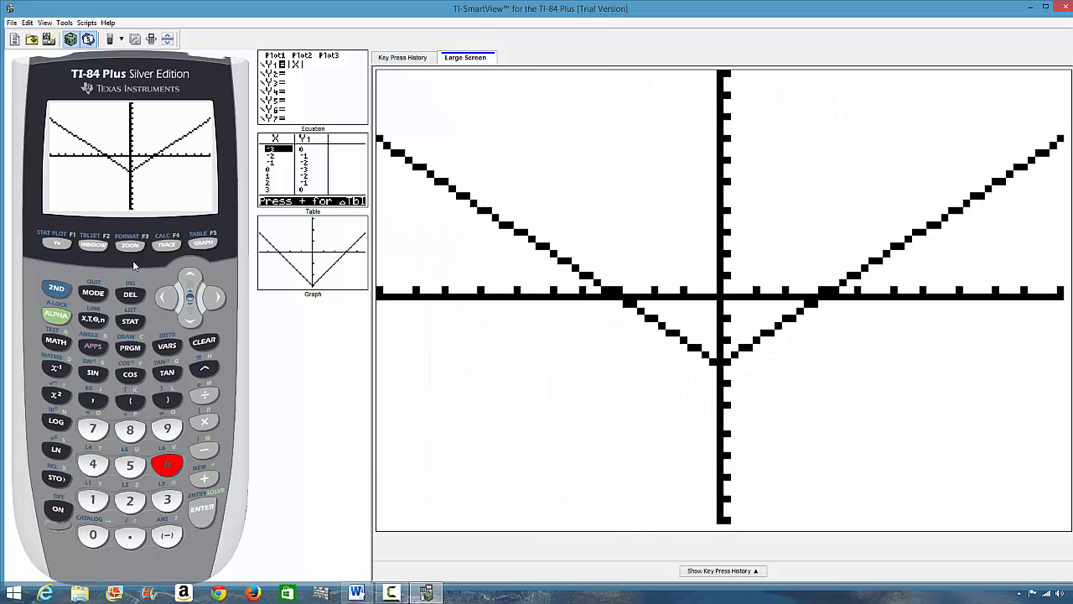
Step: Trace right along the V-shaped graph to about X≈1.28, Y≈-1.72
{"action": "left_click", "coordinate": [166, 244]}
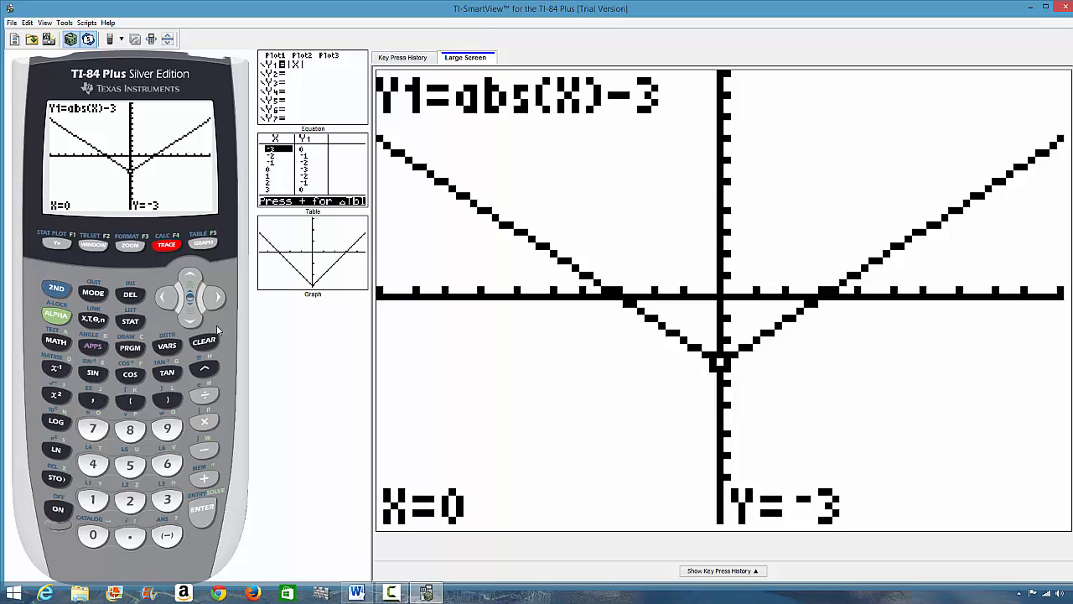
{"action": "left_click", "coordinate": [216, 298]}
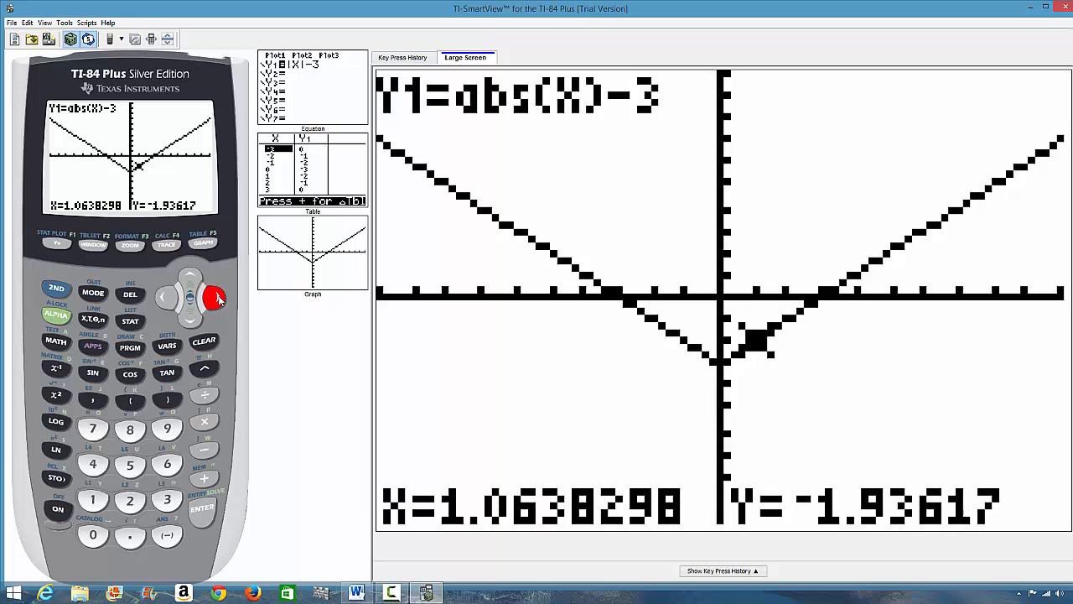
{"action": "left_click", "coordinate": [215, 297]}
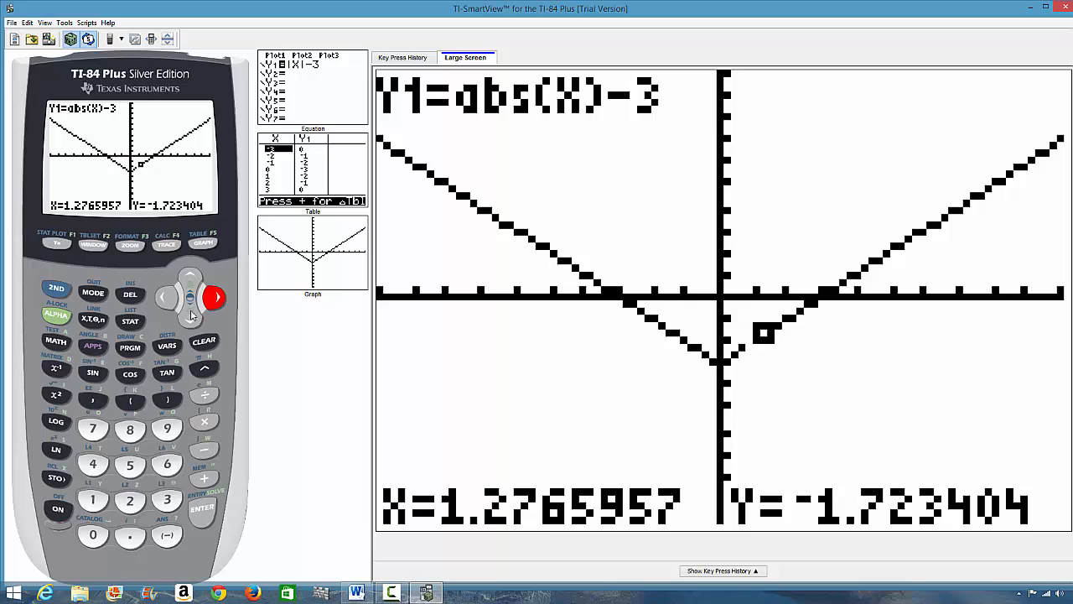
Step: Redraw Y1 = |X|-3 in ZDecimal with the trace cursor at the vertex X=0, Y=-3
{"action": "left_click", "coordinate": [131, 245]}
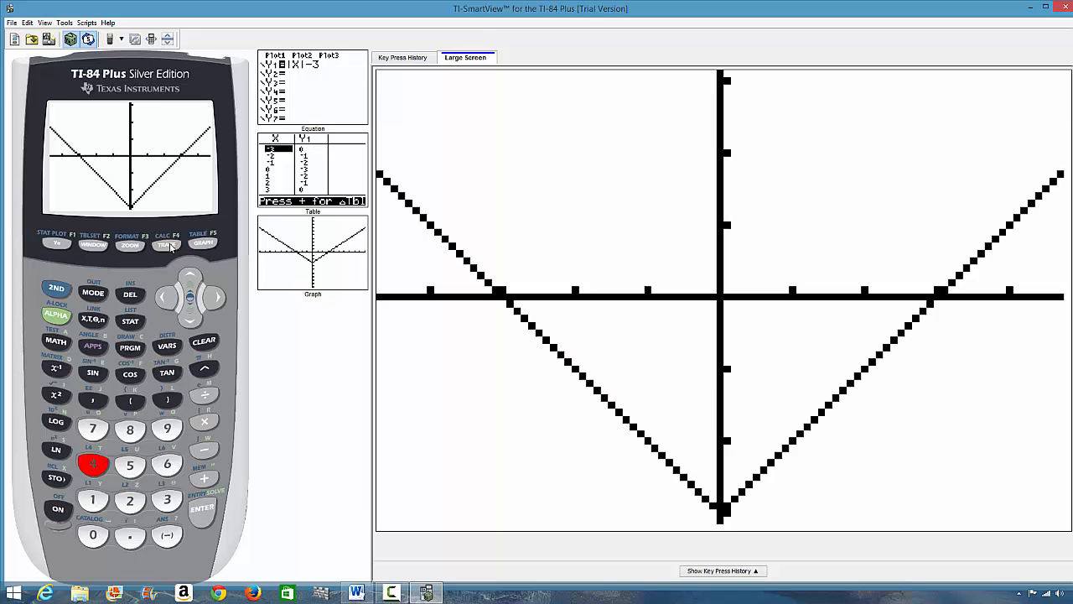
{"action": "left_click", "coordinate": [166, 245]}
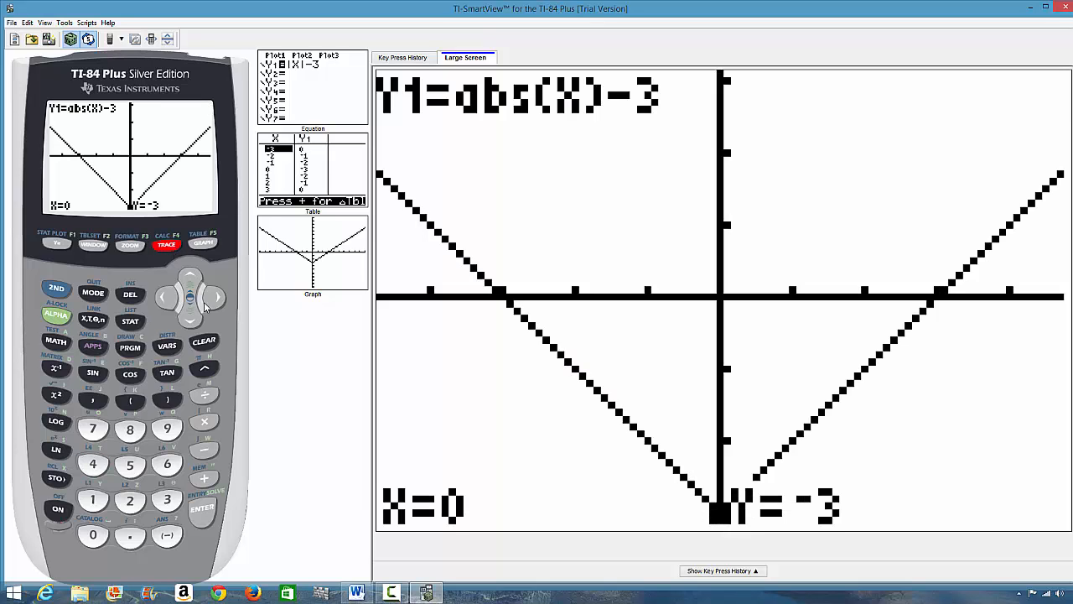